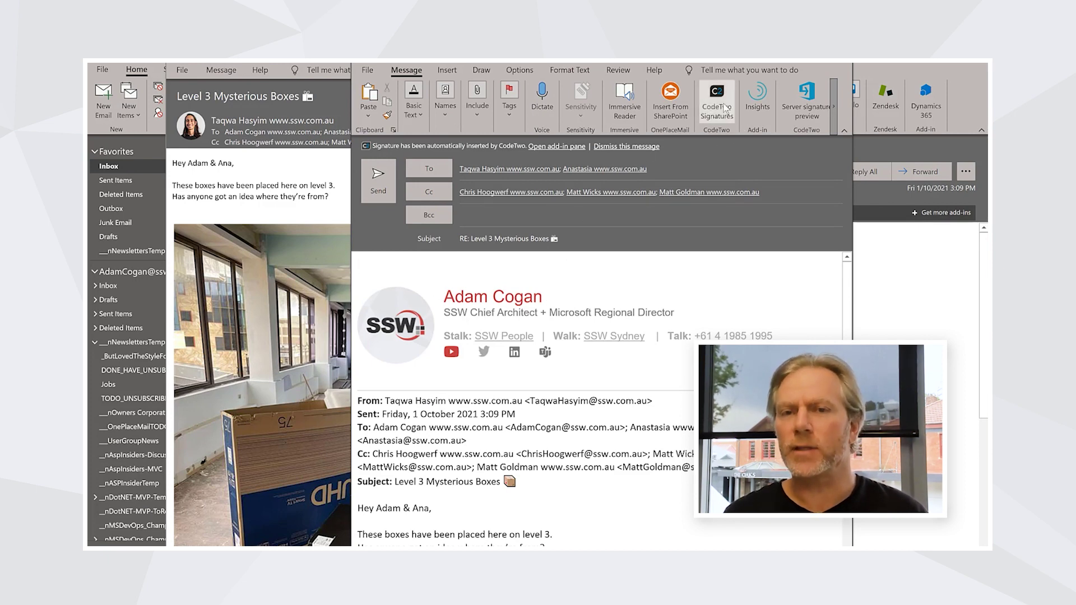
Step: Insert the Internal_v2-one-line CodeTwo signature into the Level 3 Mysterious Boxes reply
click(716, 100)
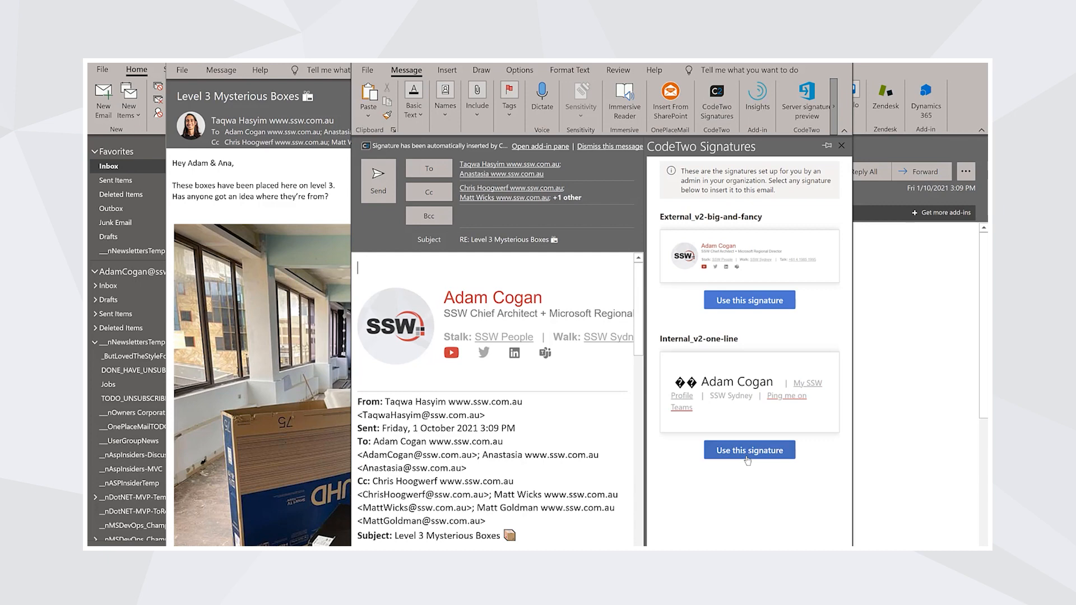
click(749, 450)
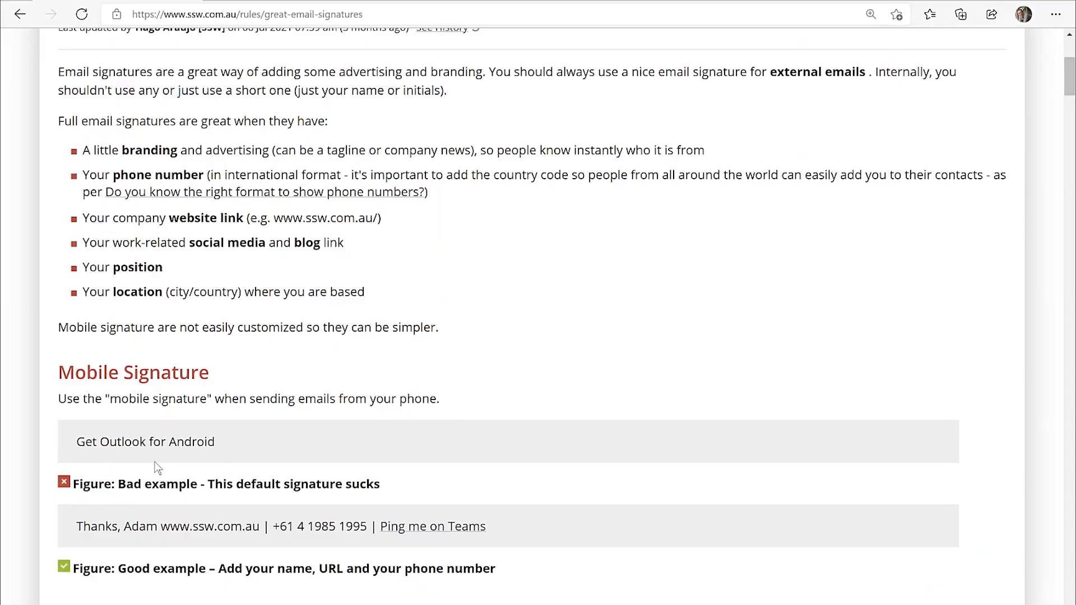
Step: Highlight the mobile signature example text, then read down to the PC long and short examples
double_click(145, 441)
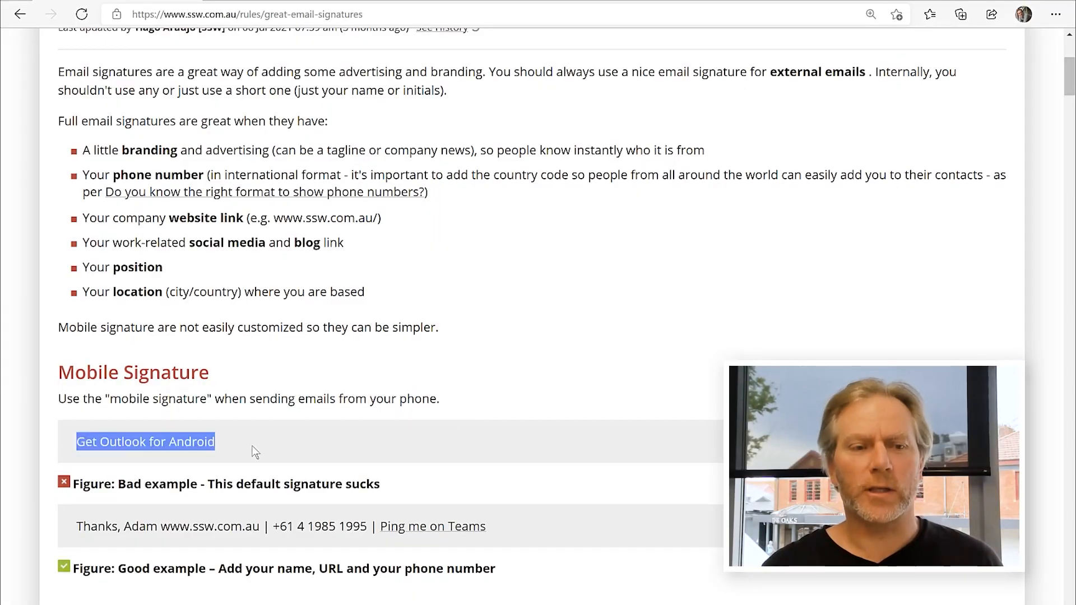
mouse_move(259, 450)
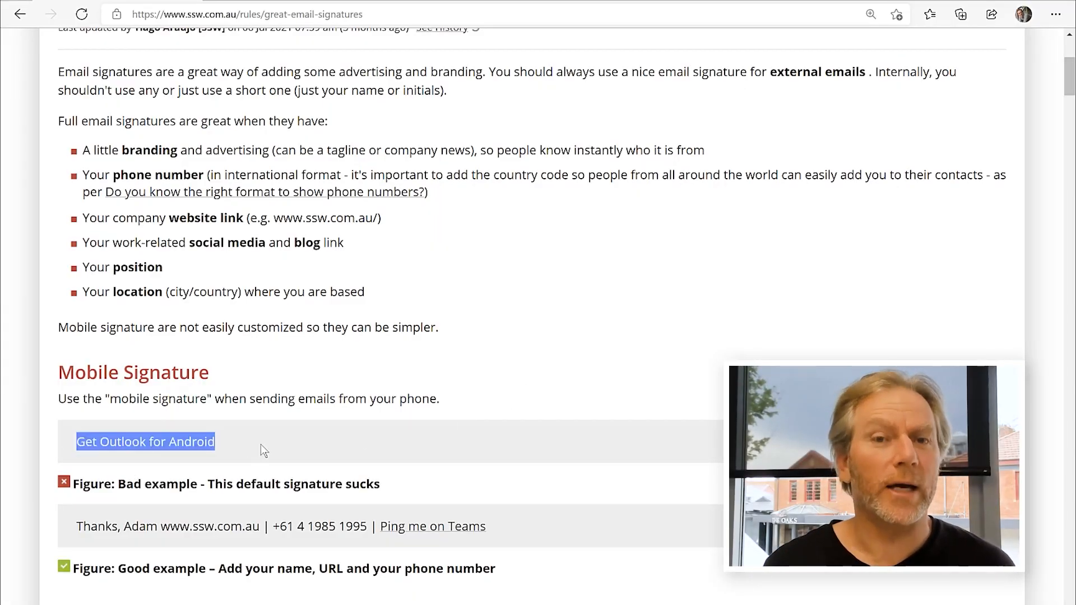
click(221, 514)
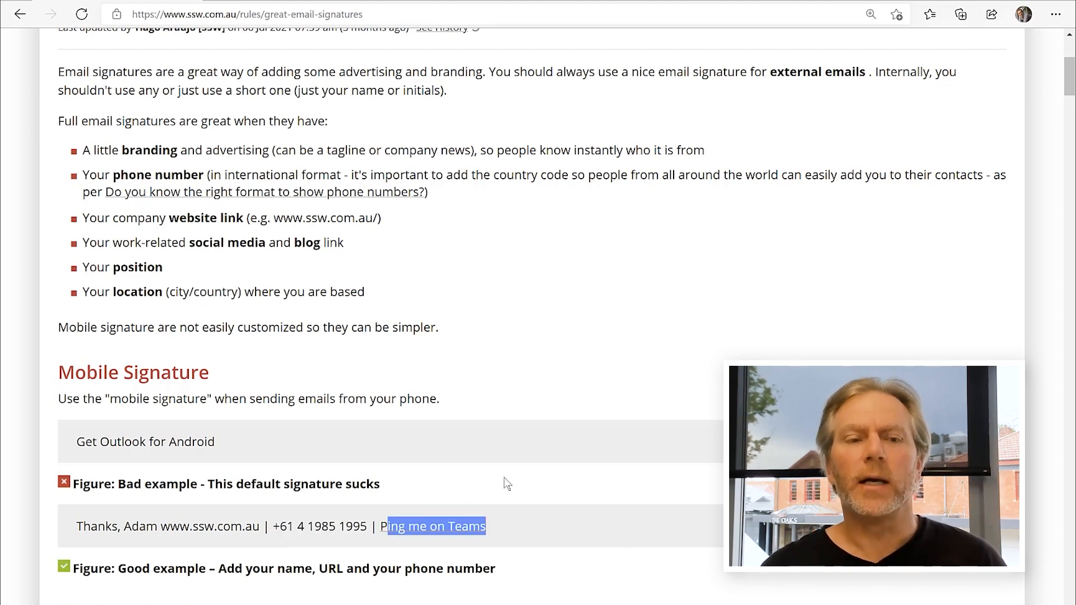
scroll(down, 3)
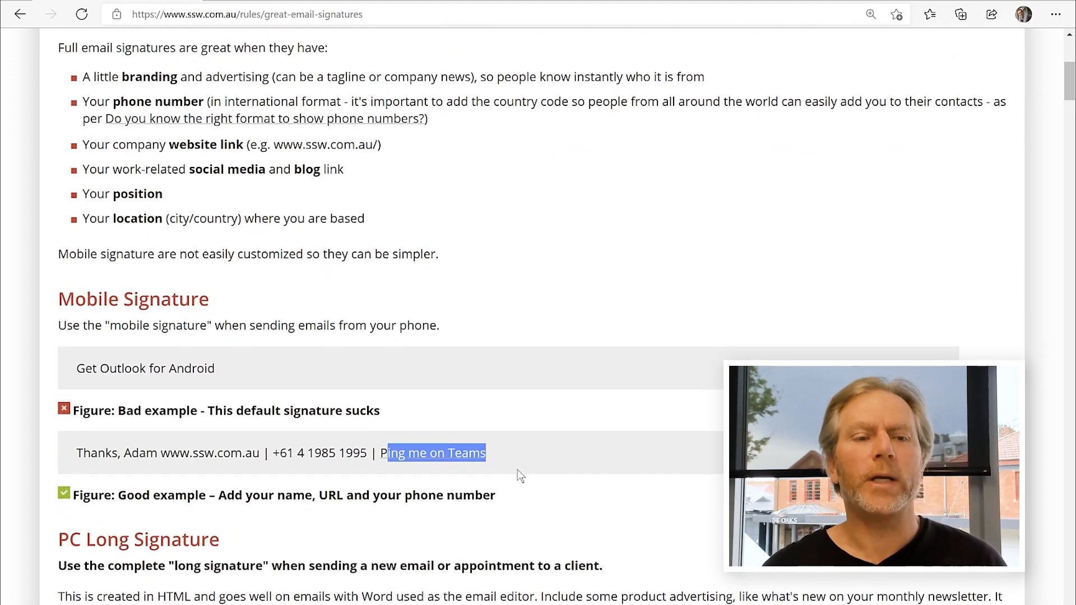
scroll(down, 3)
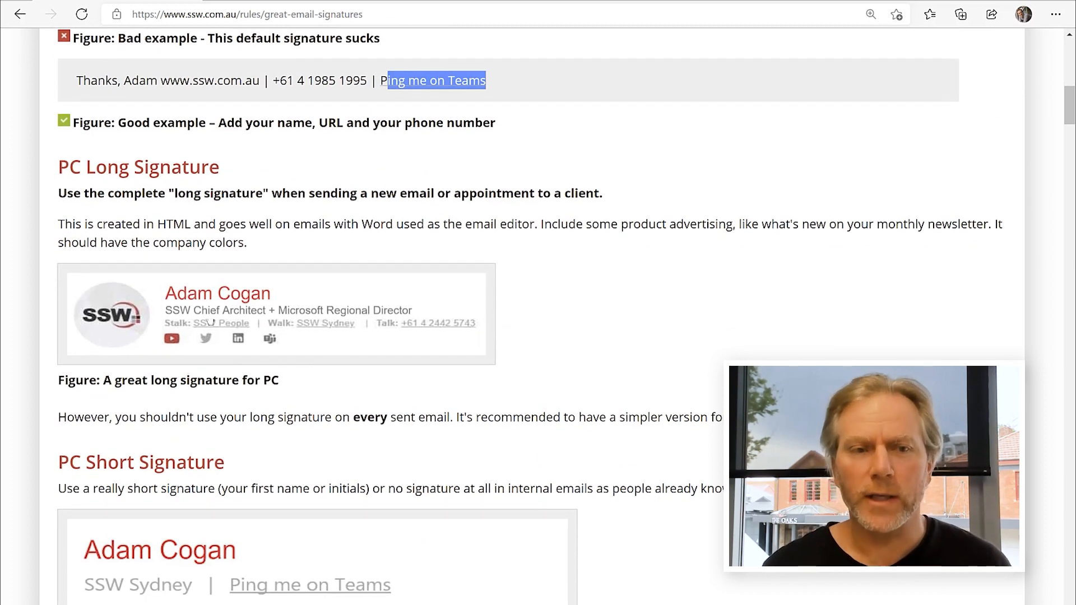
mouse_move(218, 350)
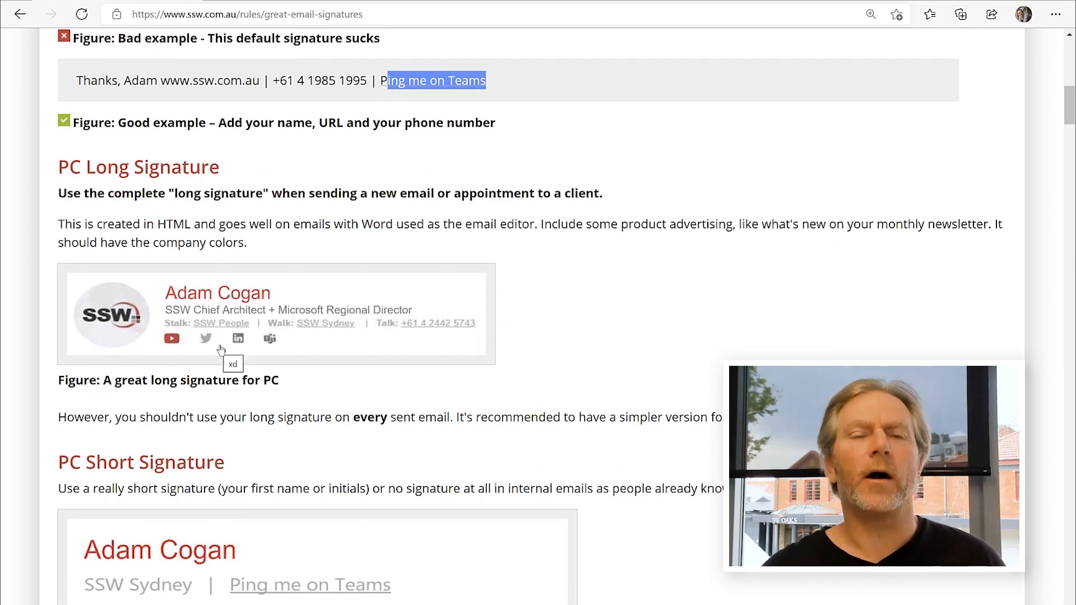
scroll(down, 3)
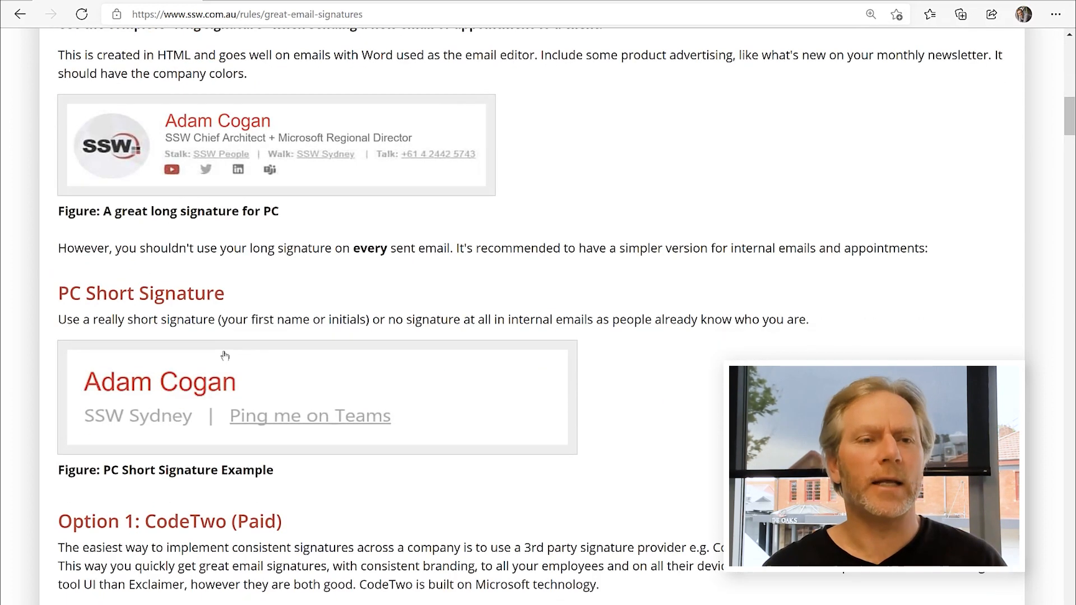
scroll(down, 3)
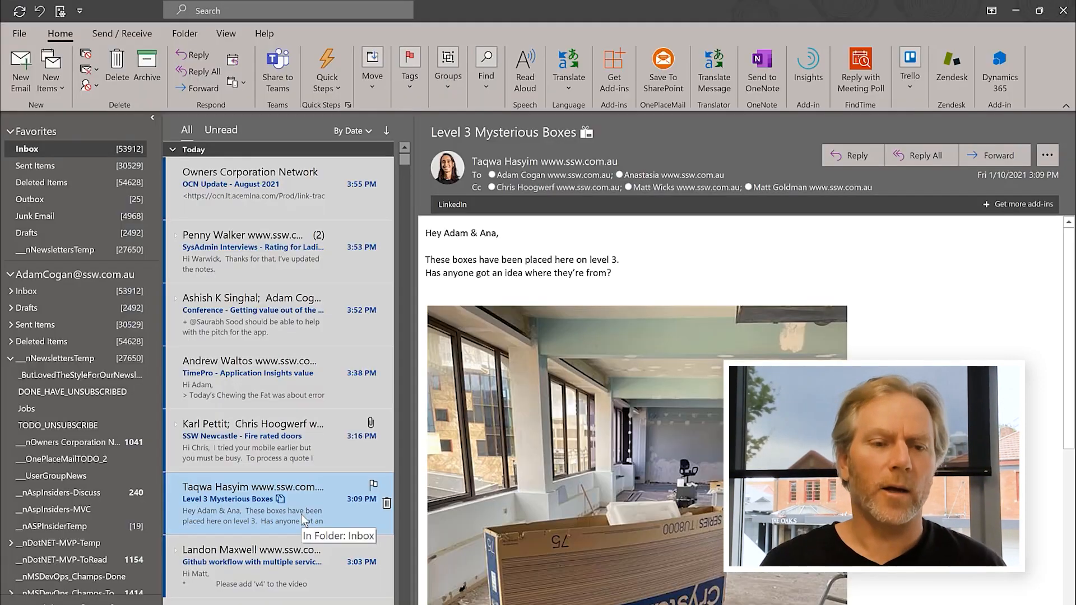
Step: Open the Level 3 Mysterious Boxes email and try the one-line, then big-and-fancy CodeTwo signatures
double_click(254, 501)
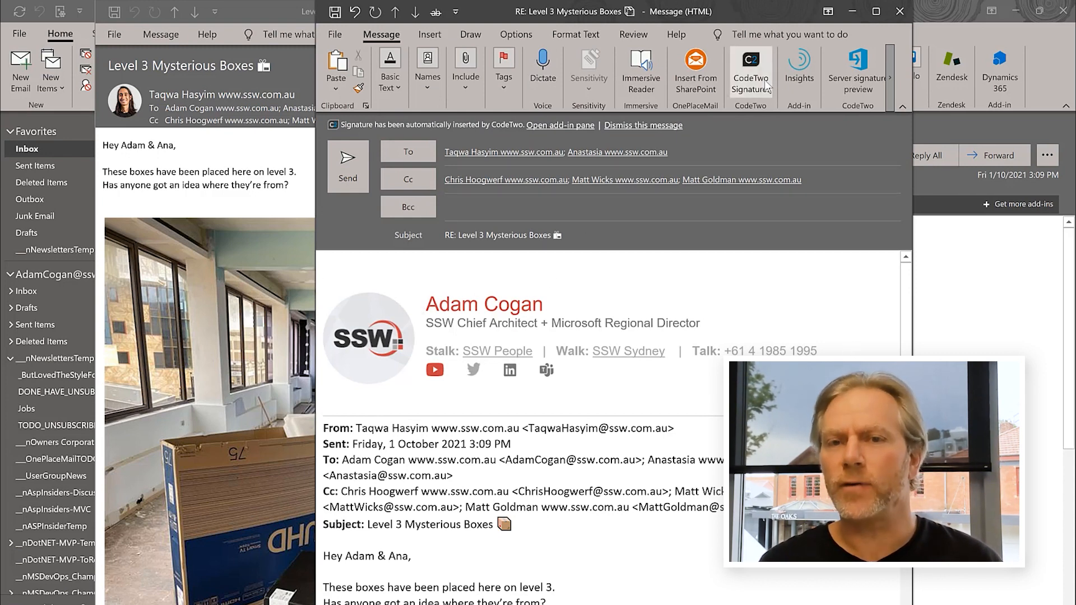
click(750, 69)
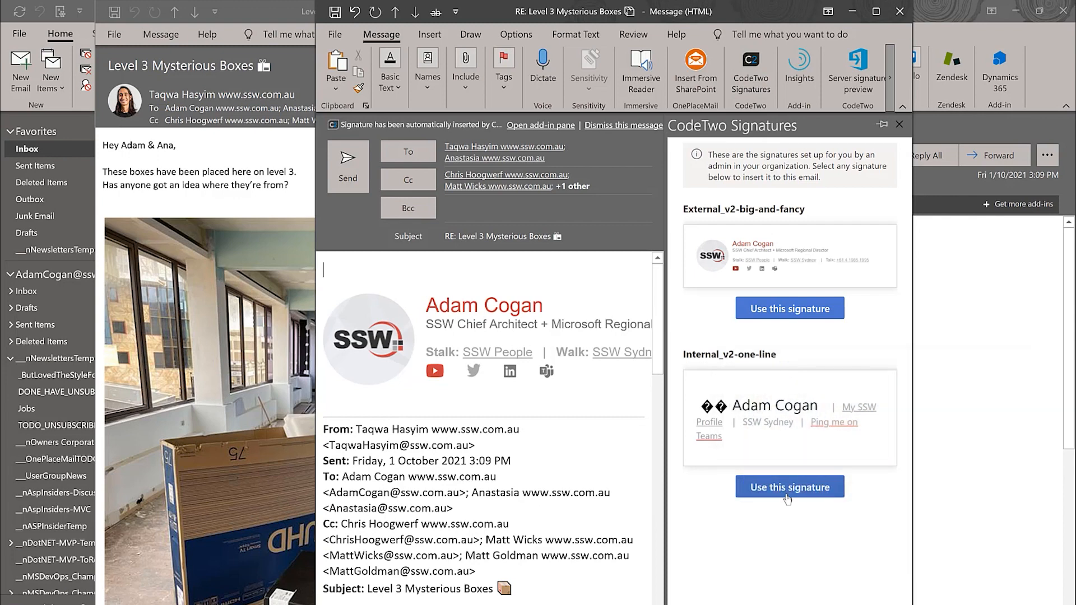
click(789, 487)
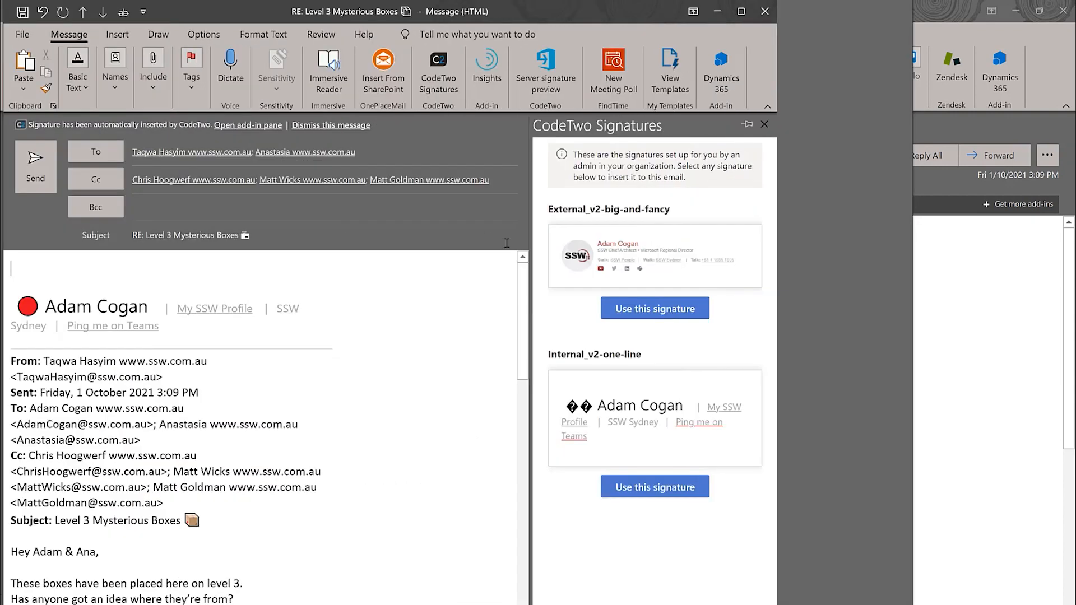
click(654, 308)
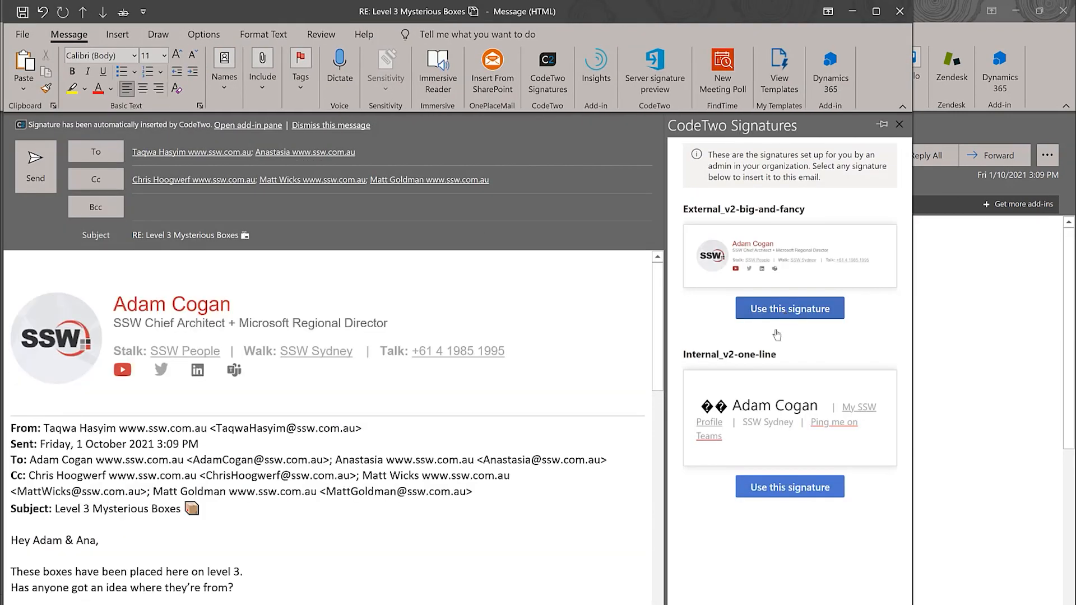
click(789, 308)
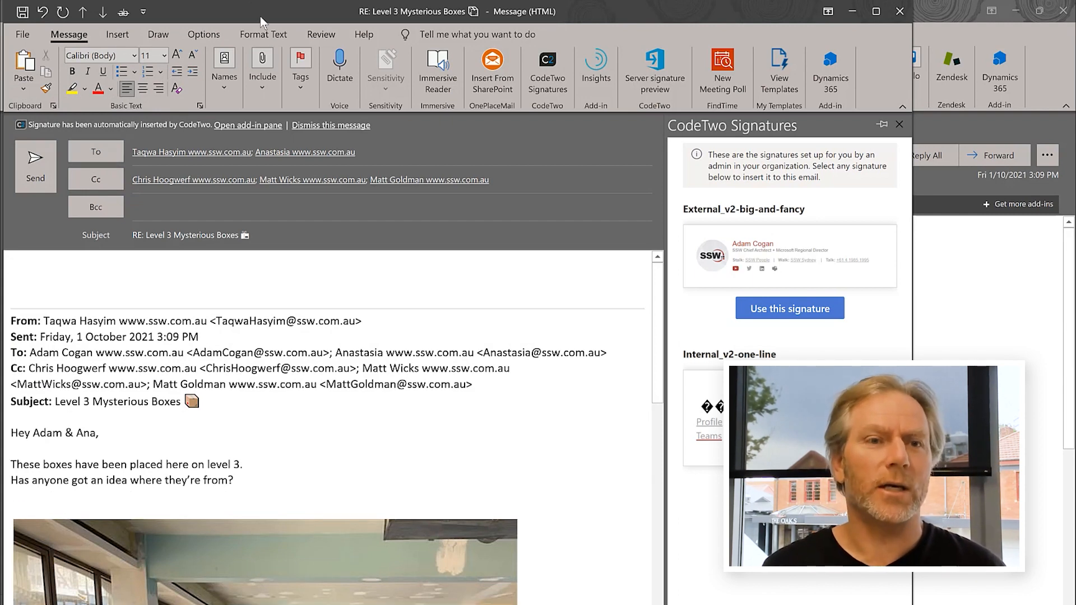
mouse_move(117, 34)
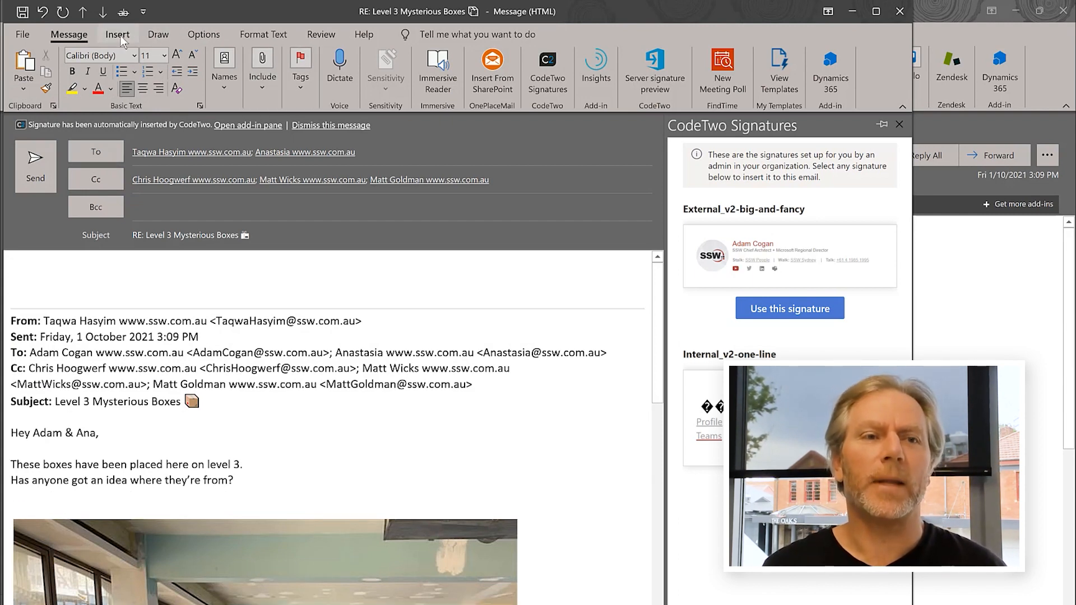
Step: Set the reply to No Signature and type 'No idea' in the body
click(191, 65)
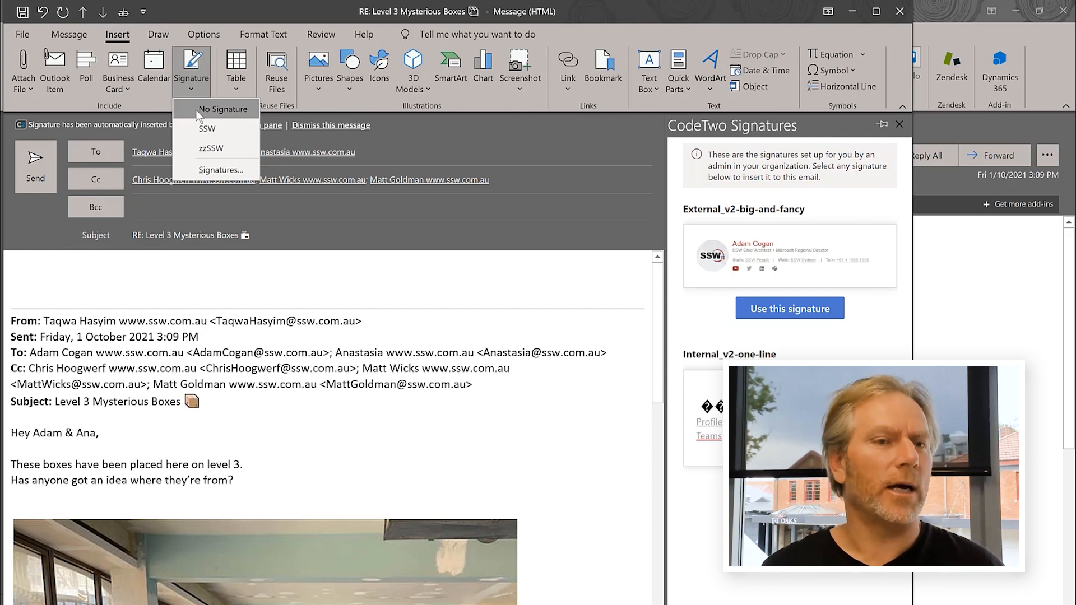
click(223, 109)
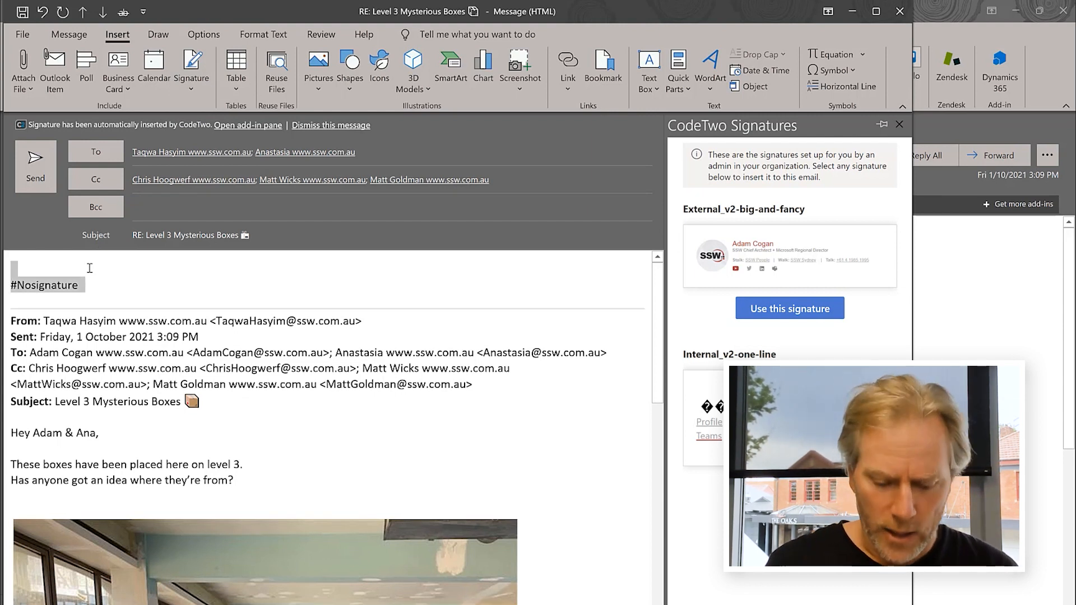
text(No idea)
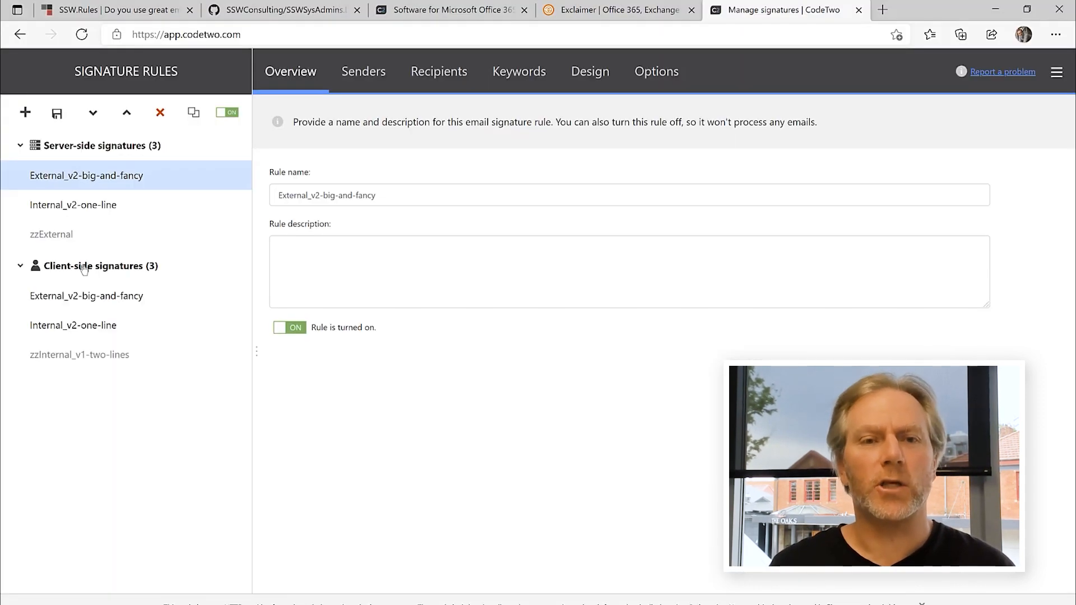
mouse_move(80, 191)
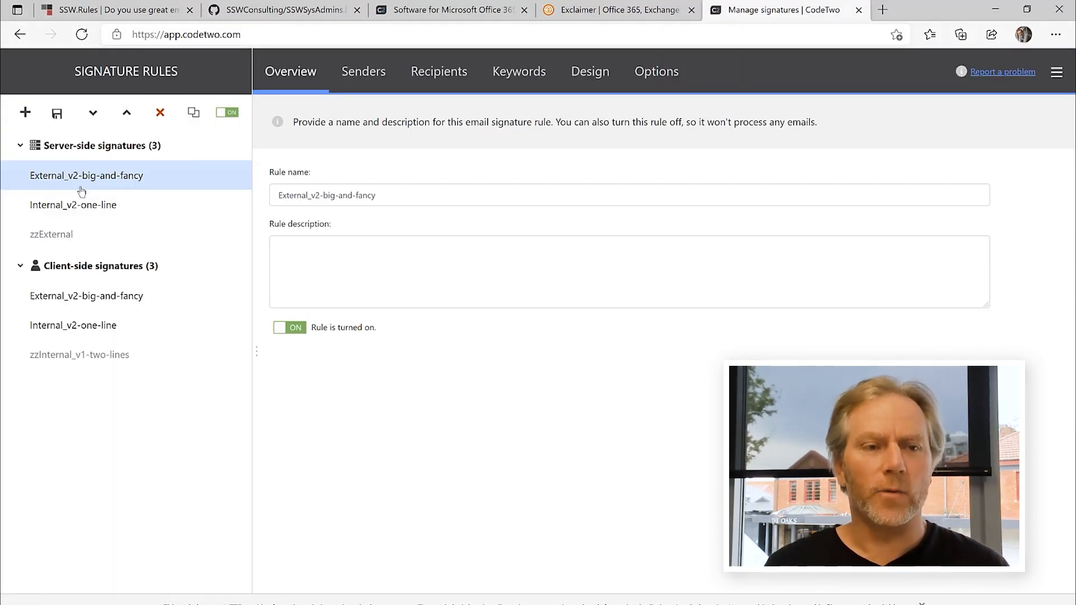
Step: Open the client-side External_v2-big-and-fancy rule and view its Design tab
click(86, 296)
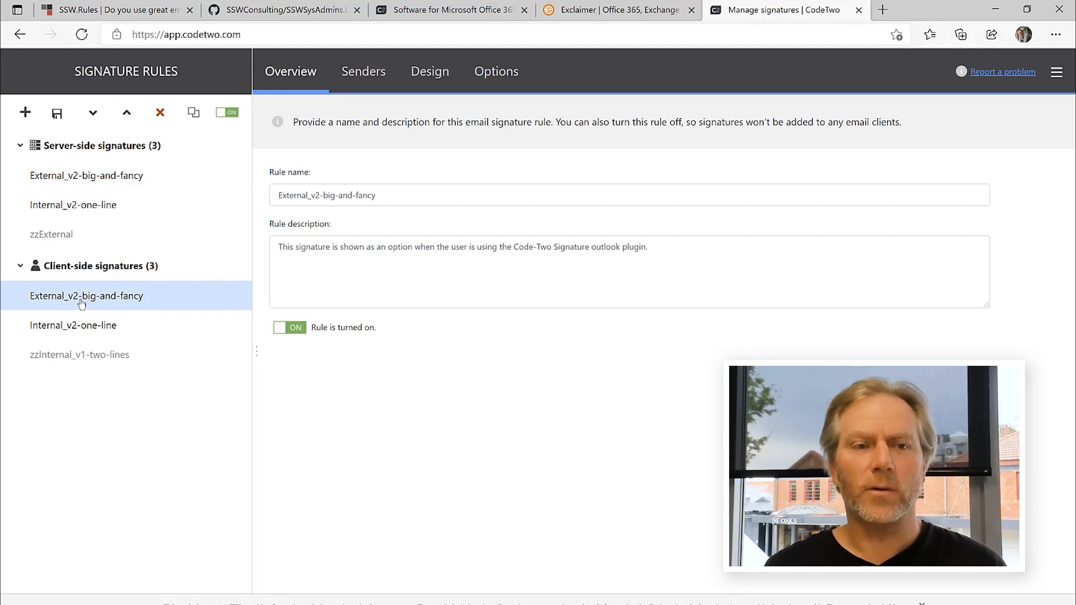
mouse_move(859, 218)
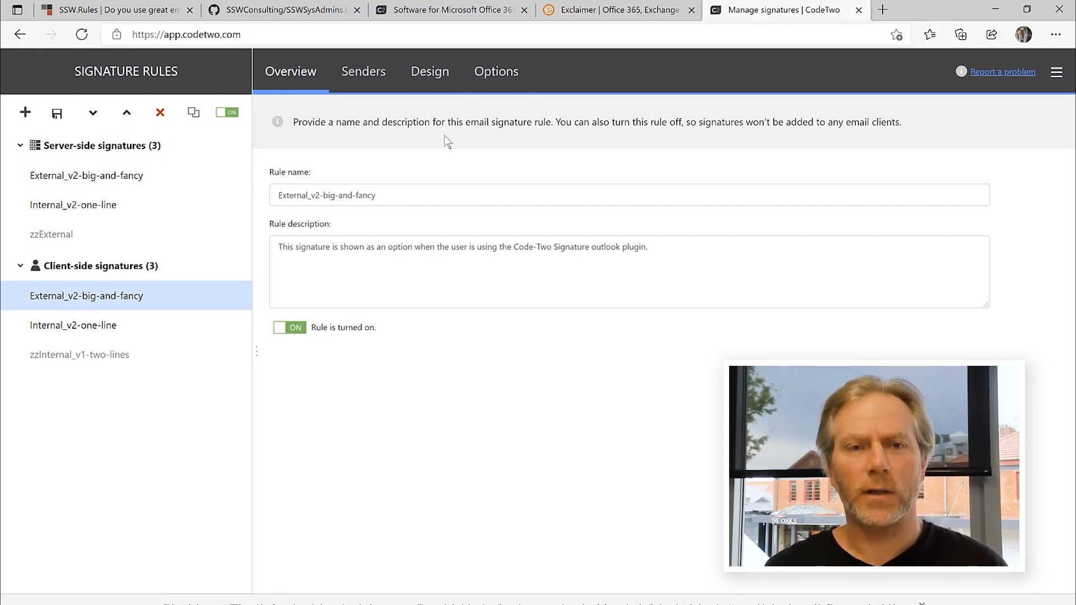
click(429, 71)
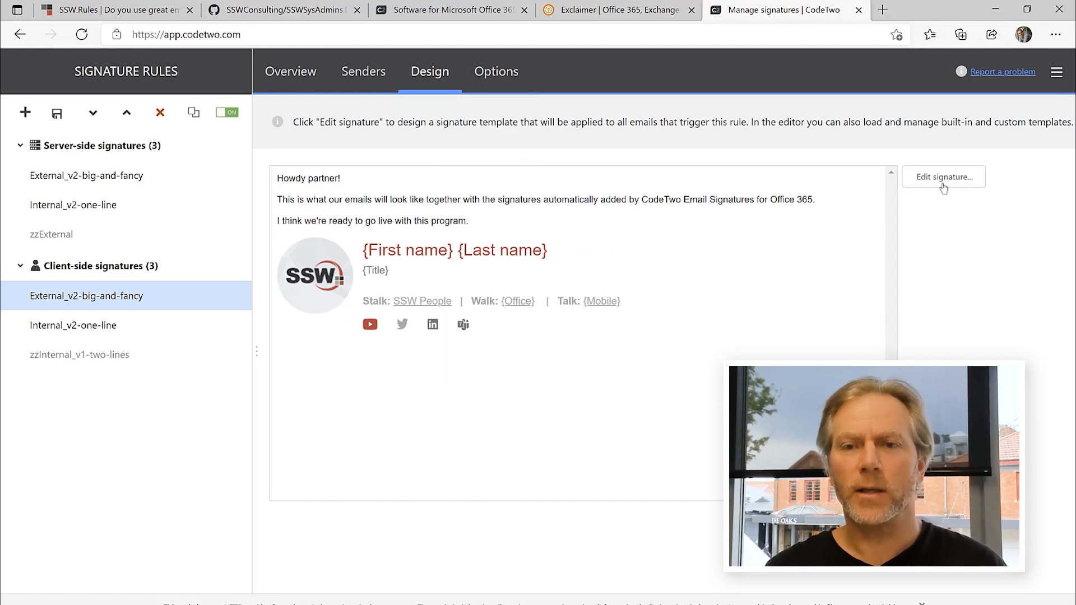
Step: Preview the big-and-fancy signature with real sender details, then close the preview
click(943, 177)
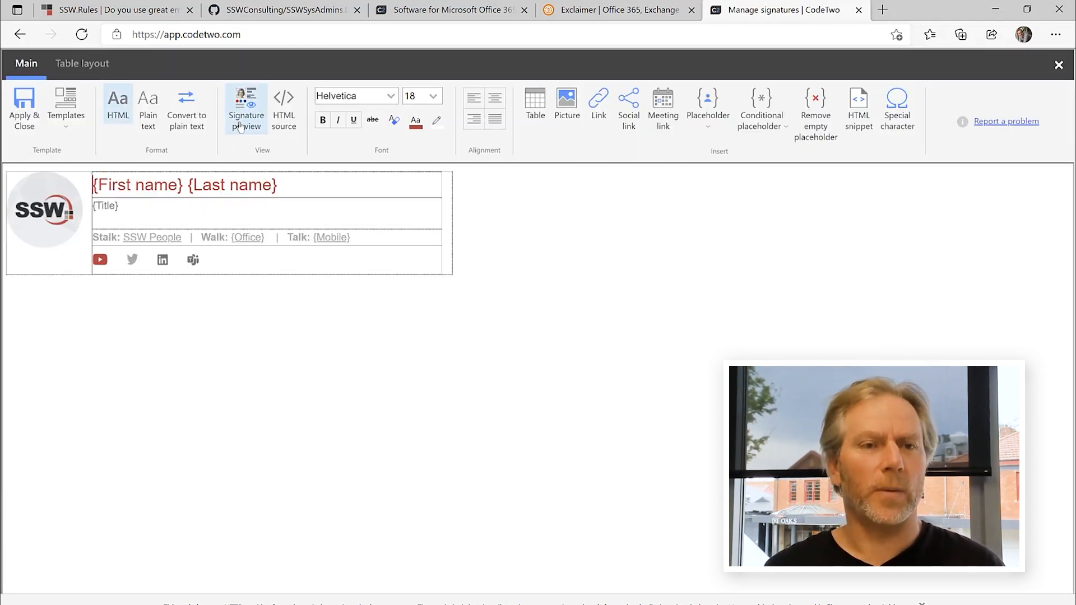
mouse_move(245, 106)
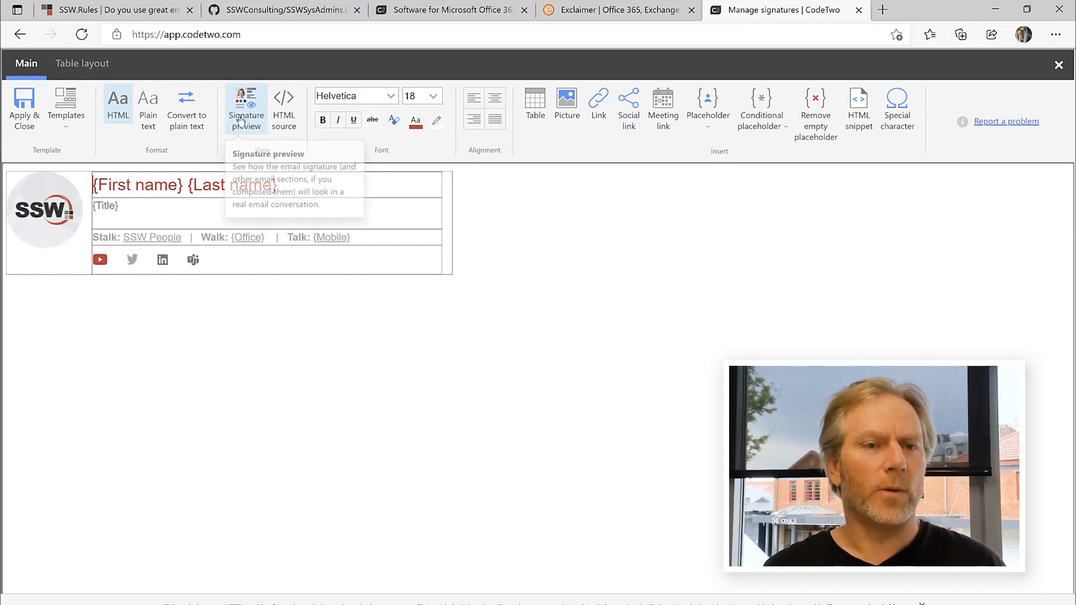
click(245, 107)
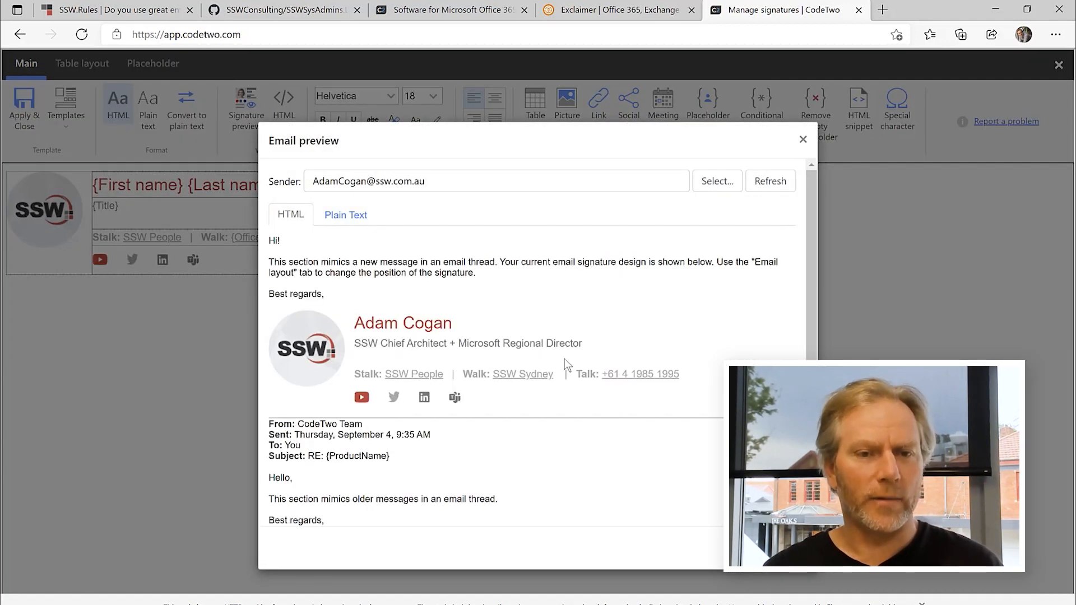
mouse_move(651, 399)
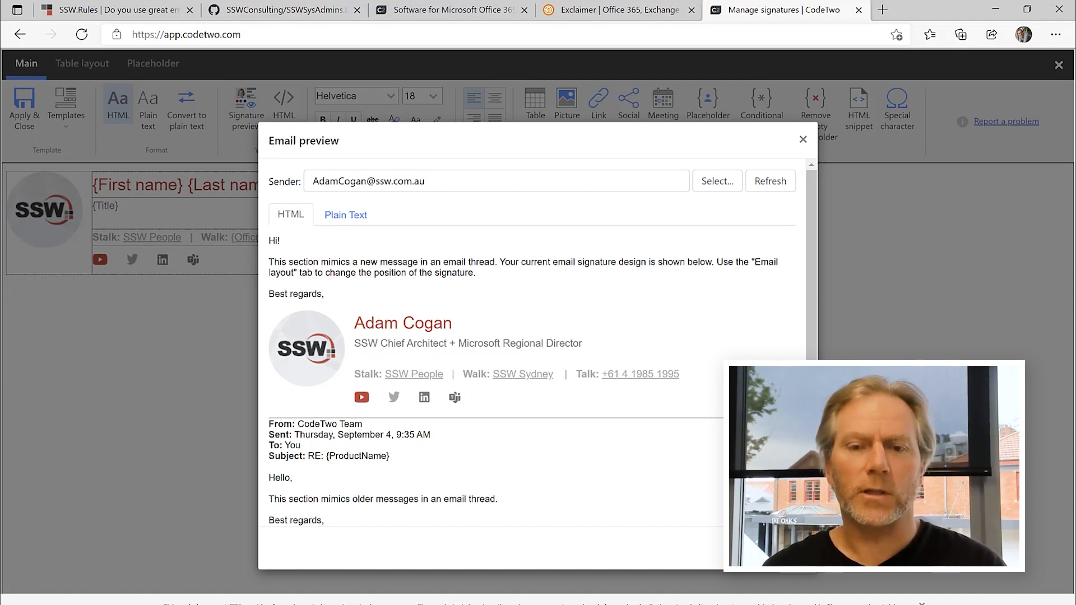
click(802, 140)
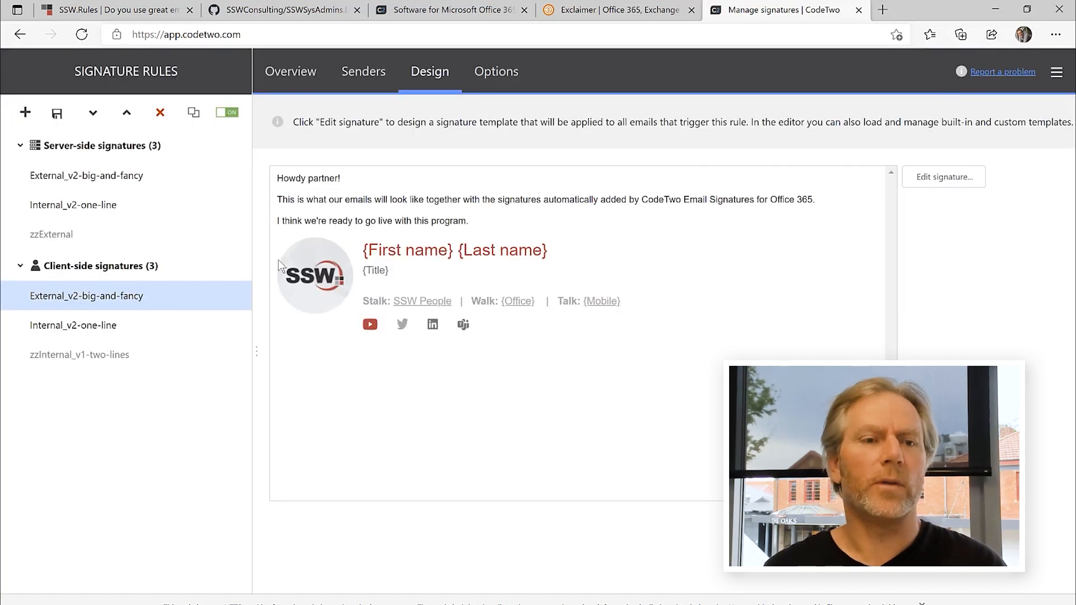
Step: Open the Internal_v2-one-line signature in the editor, select its content, and close the editor
click(73, 325)
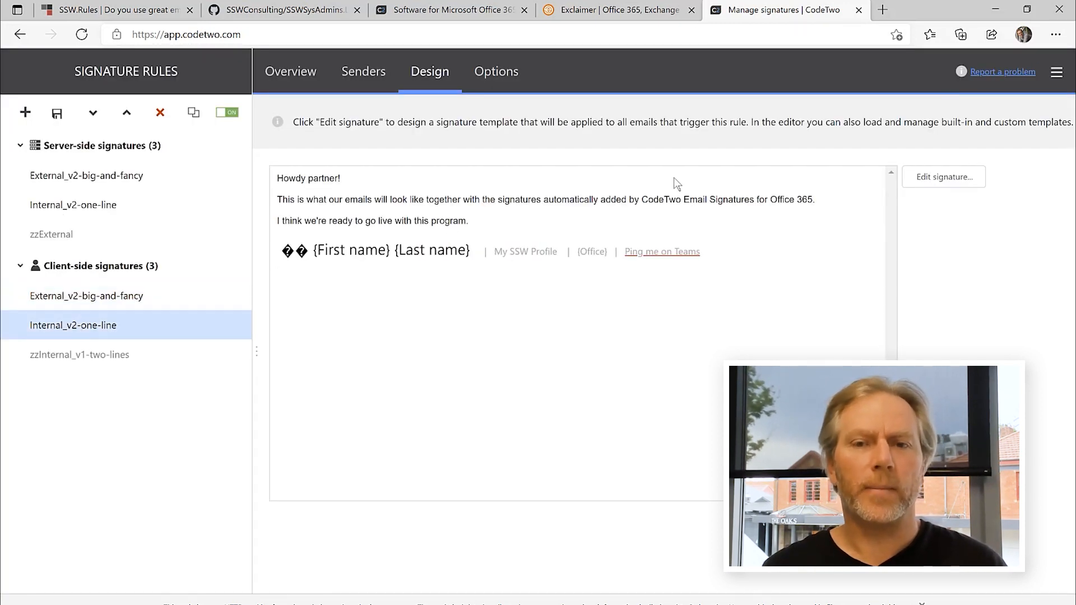
click(942, 177)
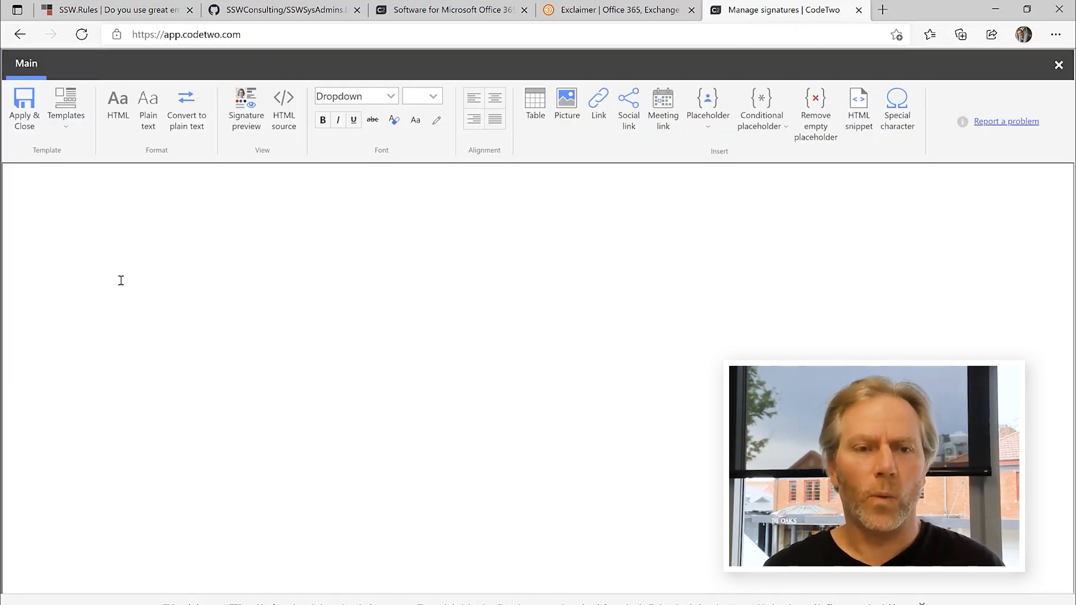
click(118, 104)
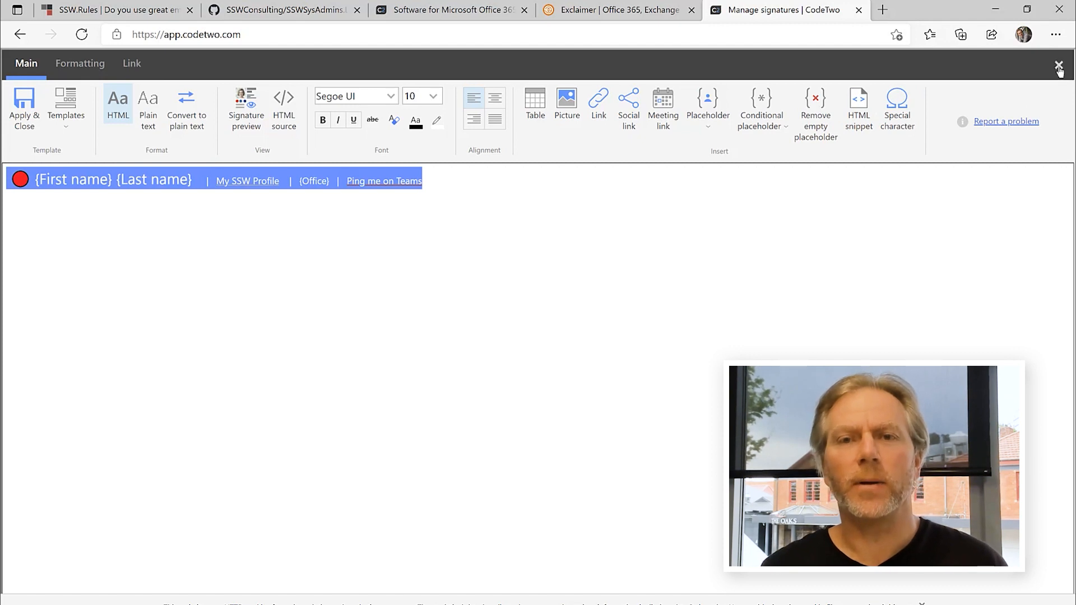
click(1059, 65)
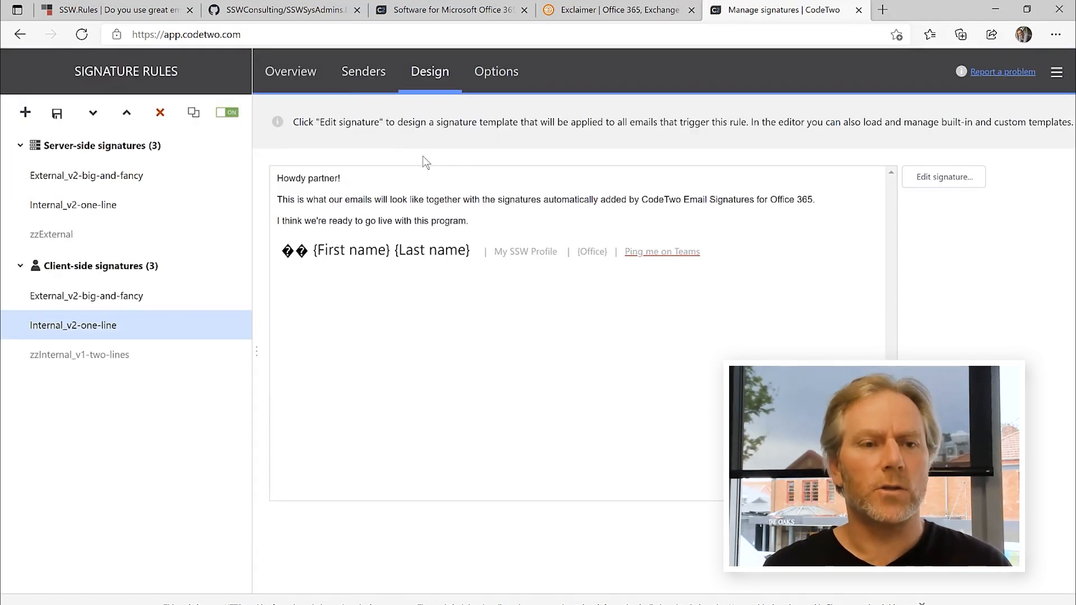